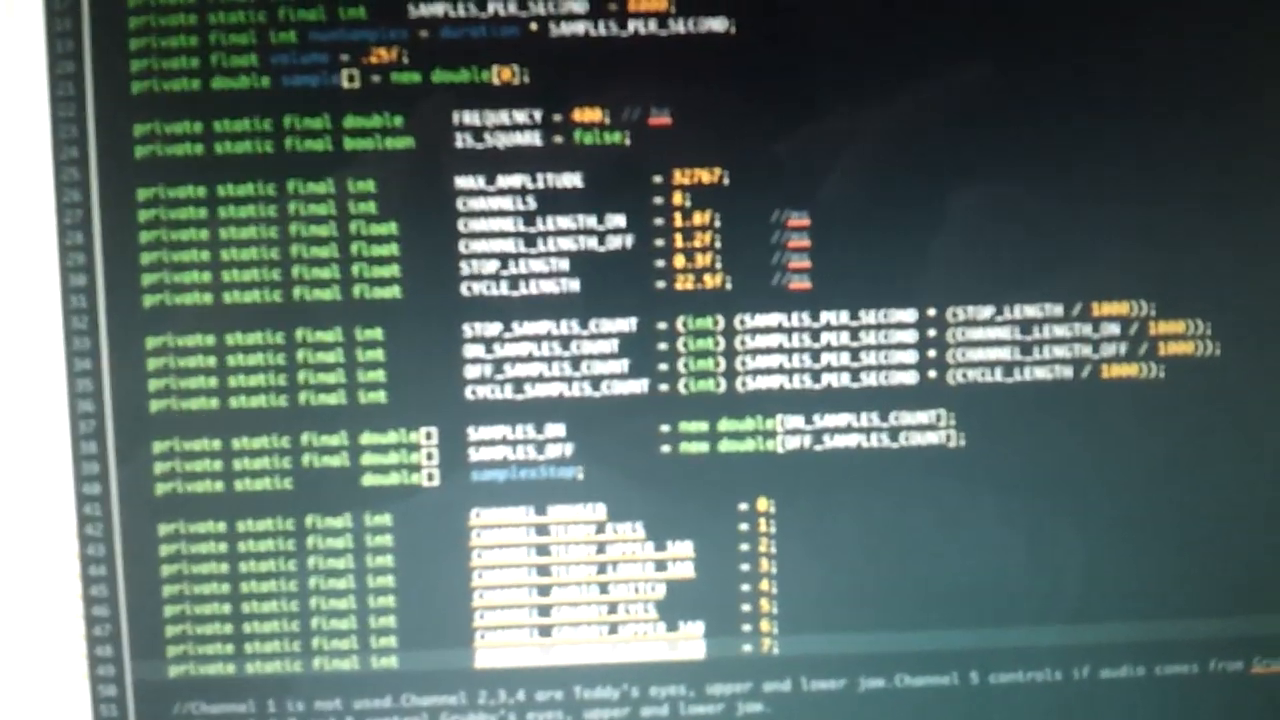
{"action": "scroll", "scroll_direction": "down", "scroll_amount": 3}
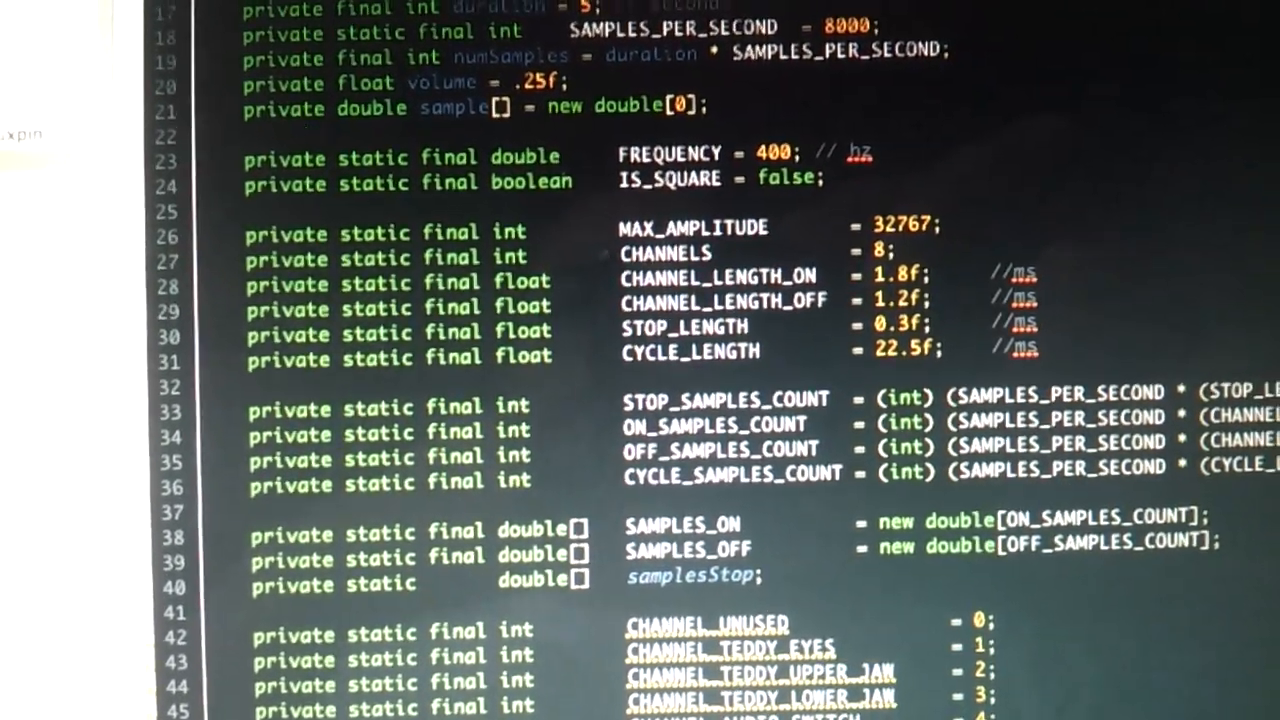
{"action": "scroll", "scroll_direction": "down", "scroll_amount": 3}
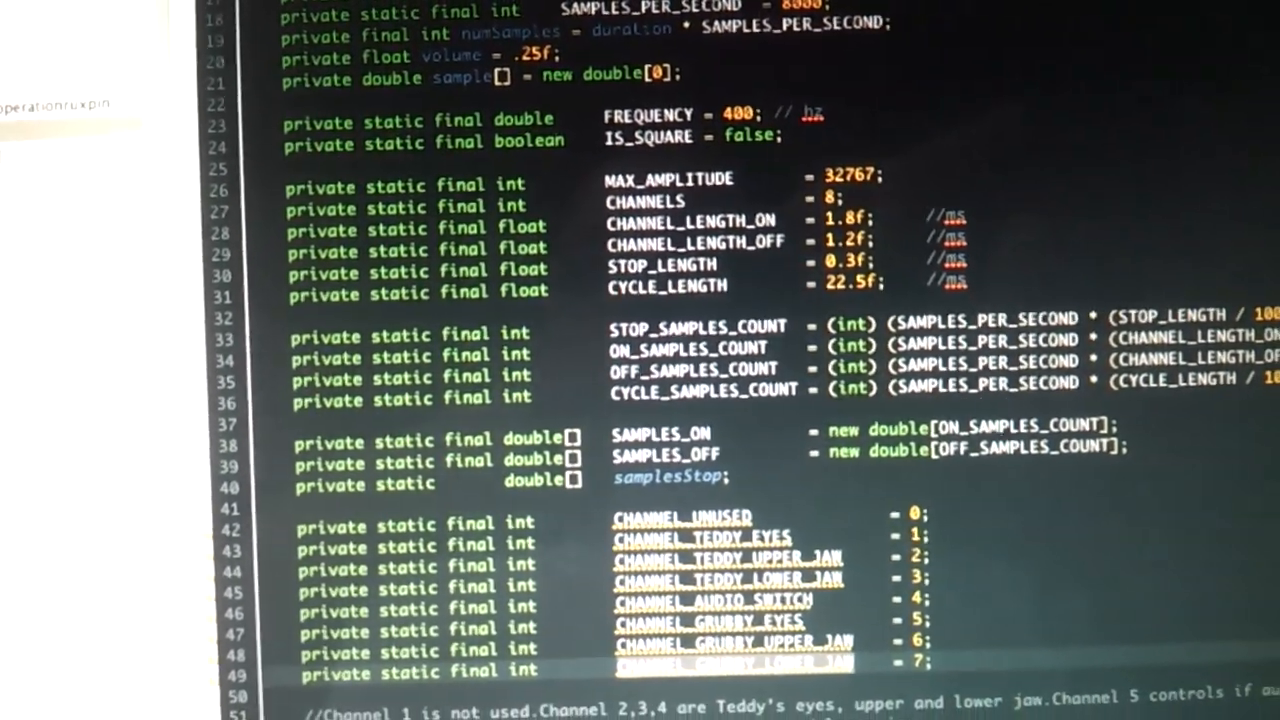
{"action": "scroll", "scroll_direction": "down", "scroll_amount": 3}
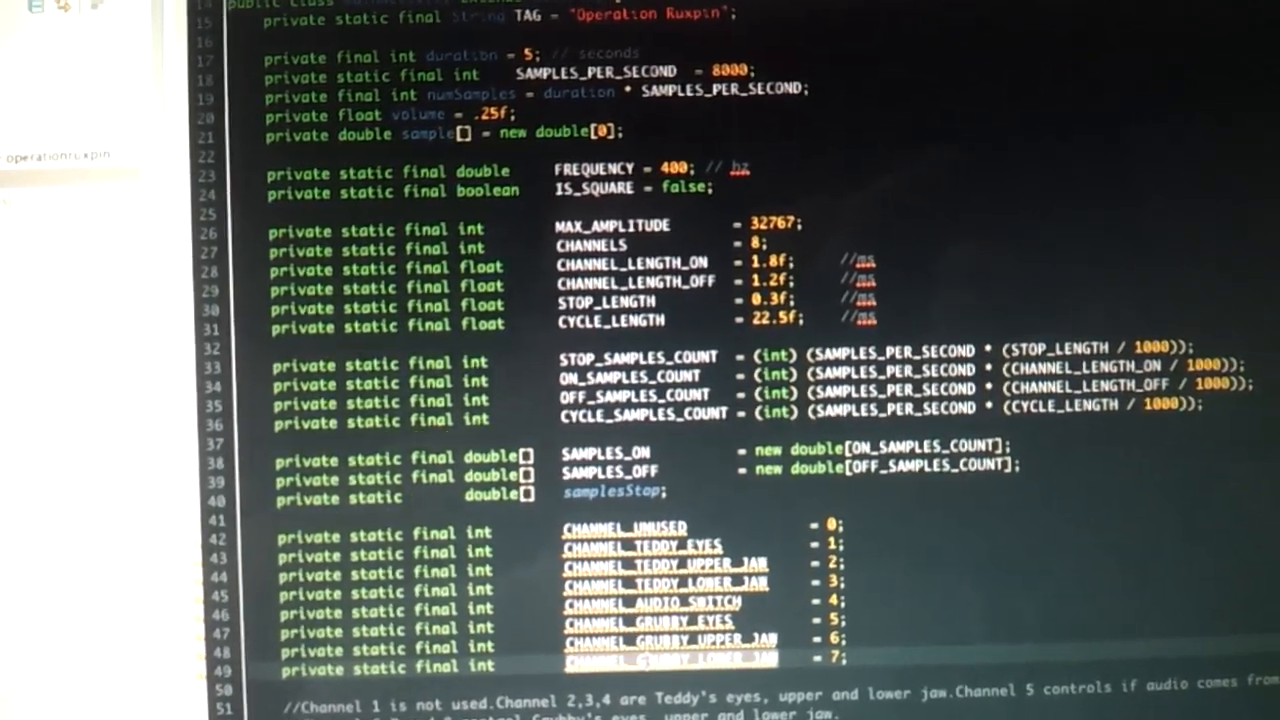